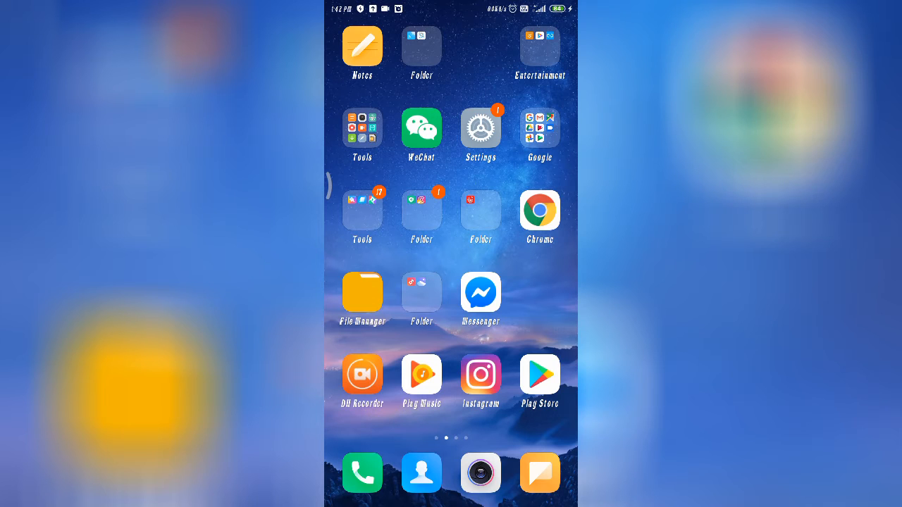
Step: Open the phone's Settings app from the home screen
left_click(480, 127)
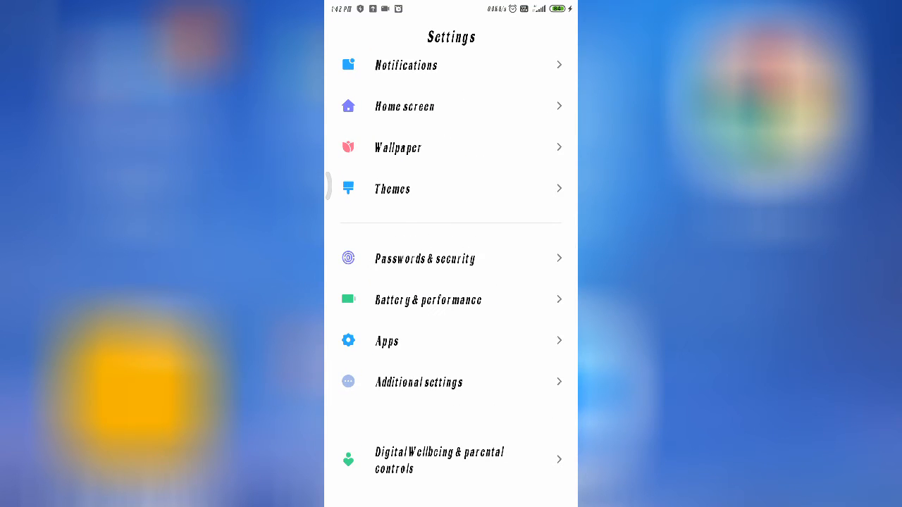
Step: Scroll down the Settings list to reach Accounts & sync
scroll("down", 3)
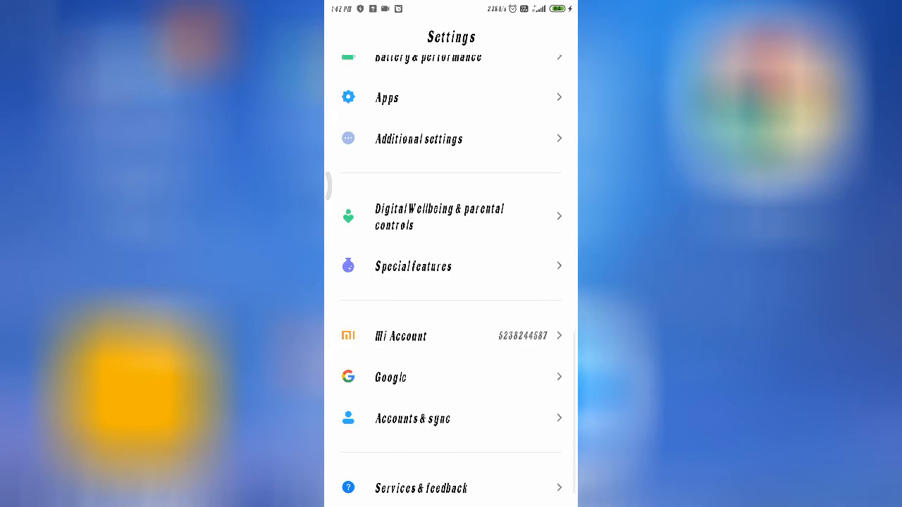
scroll("down", 3)
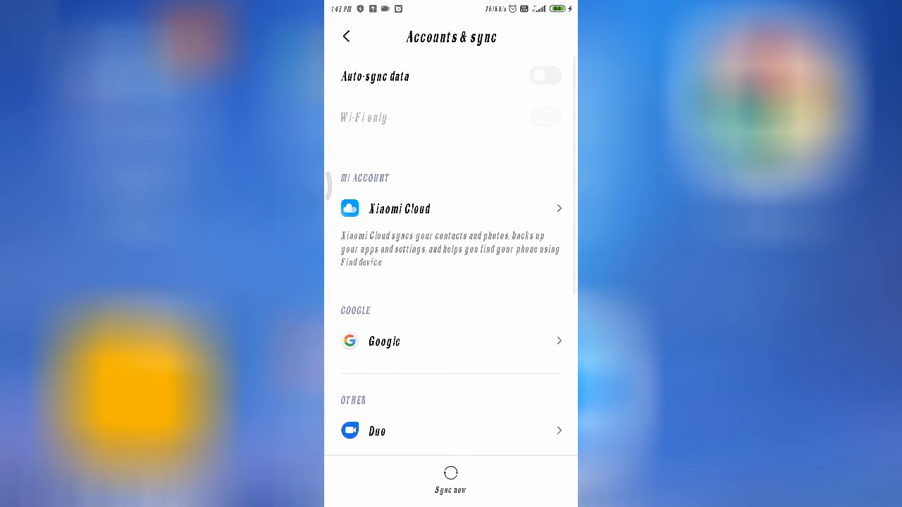
Step: Open the Google account's sync page from Accounts & sync
scroll("down", 3)
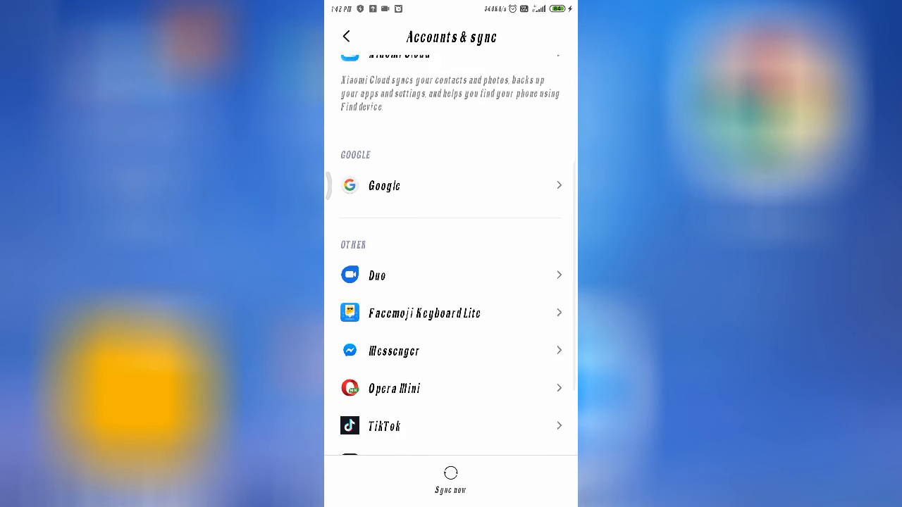
left_click(383, 186)
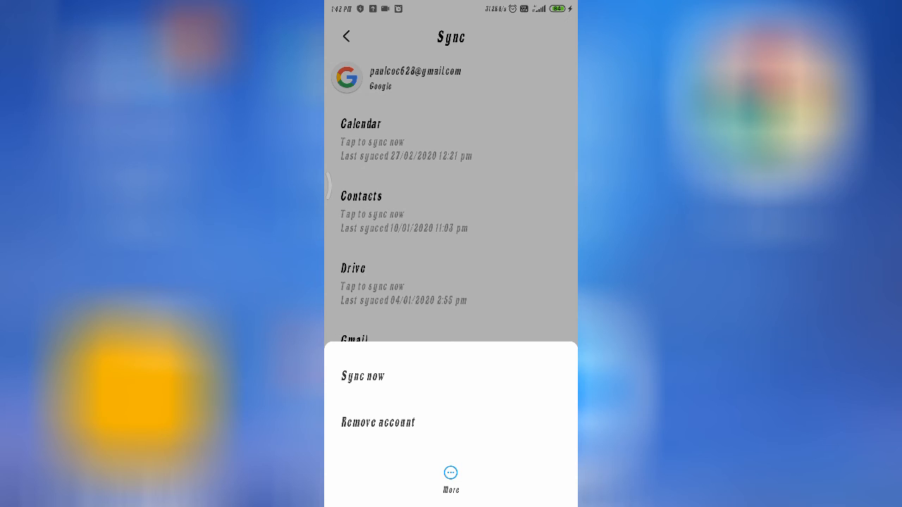
Step: Remove the Google account and confirm the data-deletion warning
left_click(378, 423)
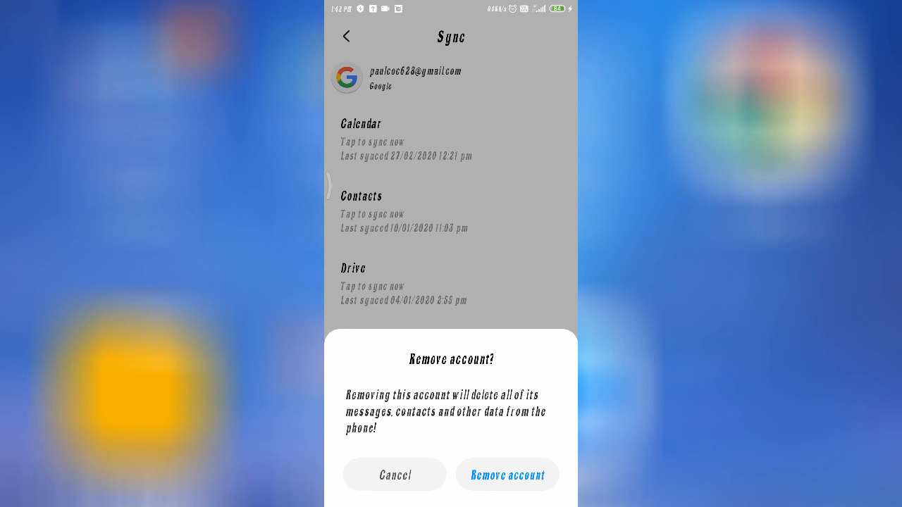
left_click(395, 474)
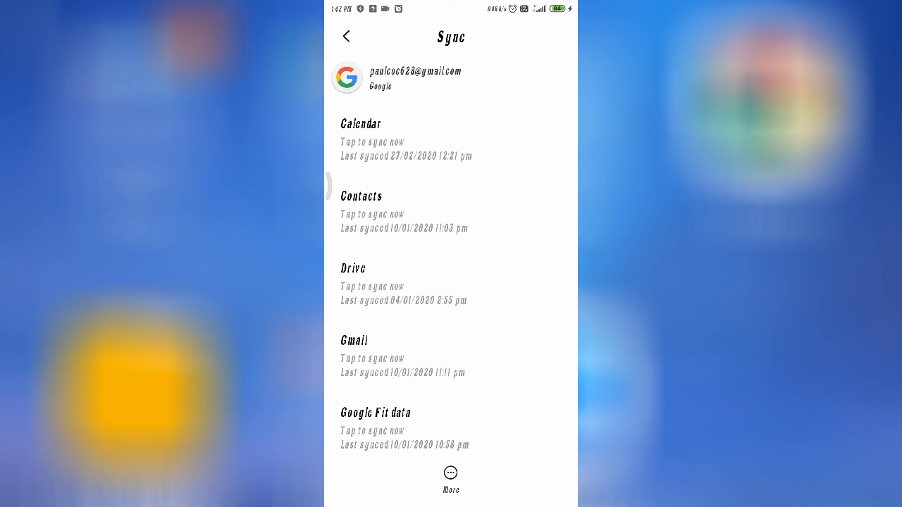